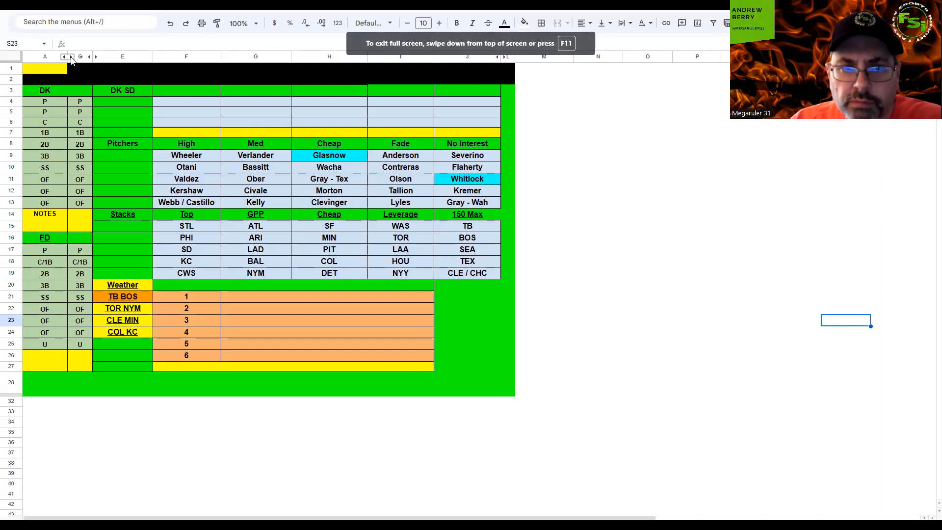
Step: Unhide the Cash and GPP lineup columns B–D from the column header arrows
{"action": "left_click", "coordinate": [138, 521]}
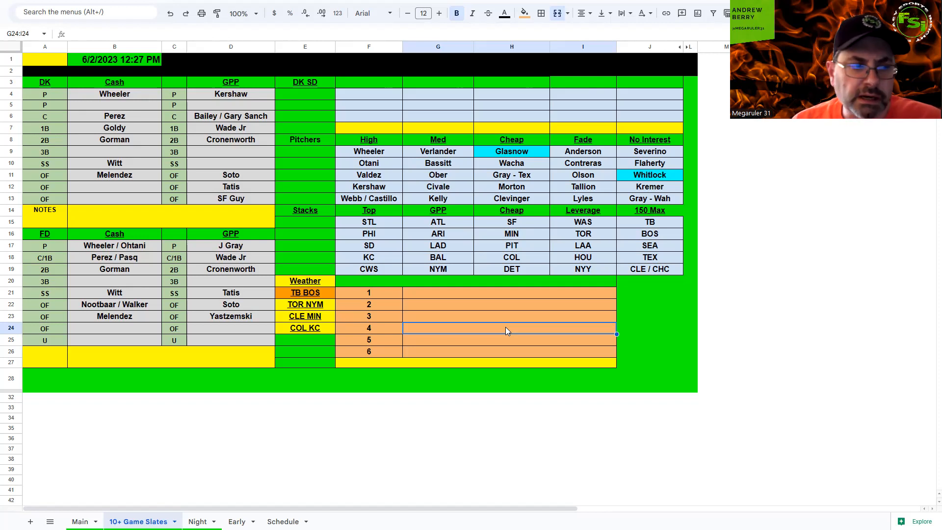
{"action": "mouse_move", "coordinate": [506, 332]}
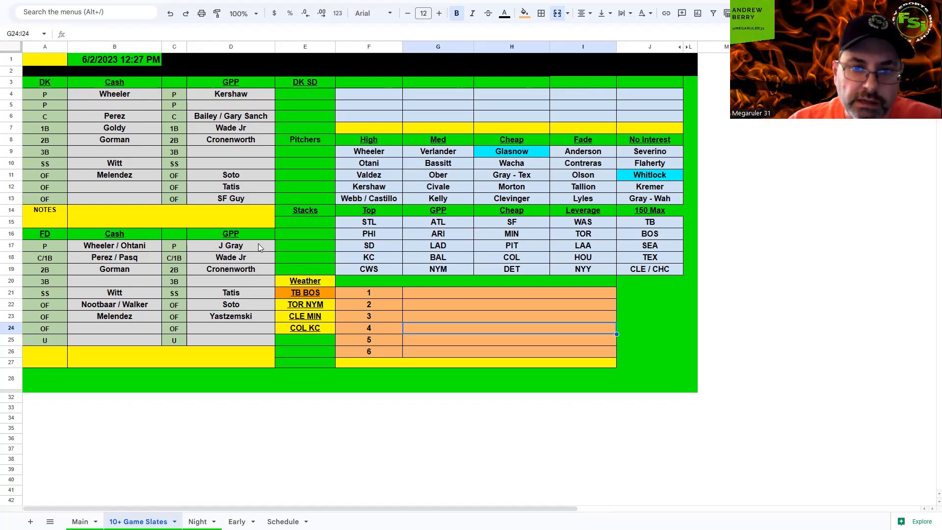
Step: Replace the FanDuel GPP pitcher 'J Gray' in D17 with 'Gray - Tex'
{"action": "left_click", "coordinate": [230, 245]}
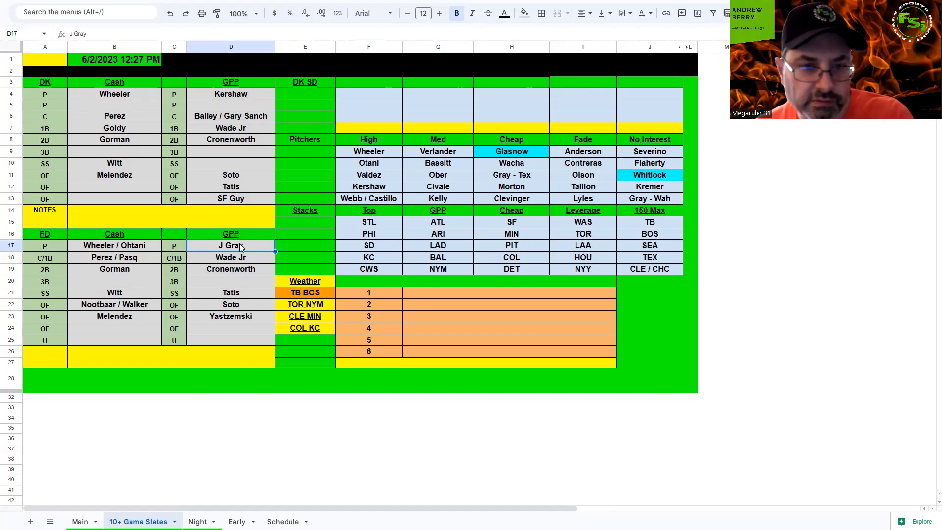
{"action": "type", "text": "Gray"}
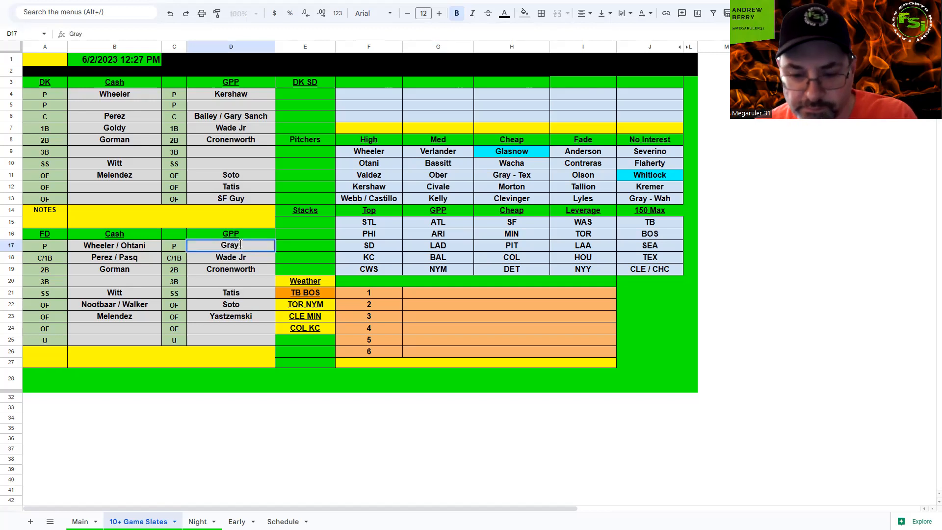
{"action": "type", "text": "- Tex"}
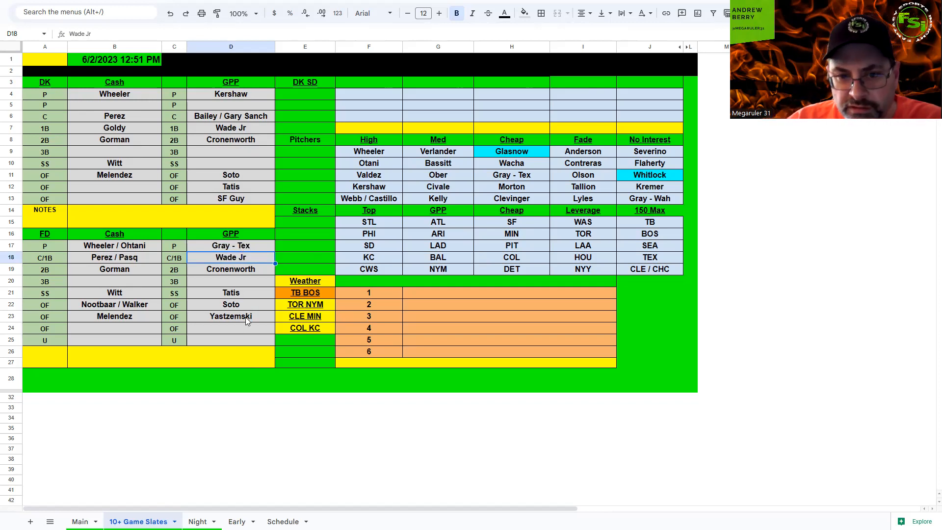
{"action": "mouse_move", "coordinate": [246, 326]}
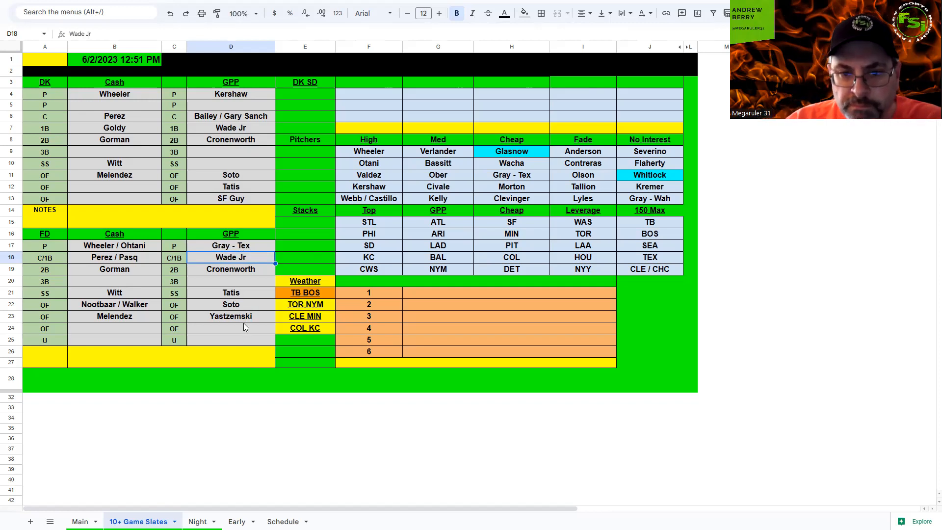
{"action": "mouse_move", "coordinate": [235, 345]}
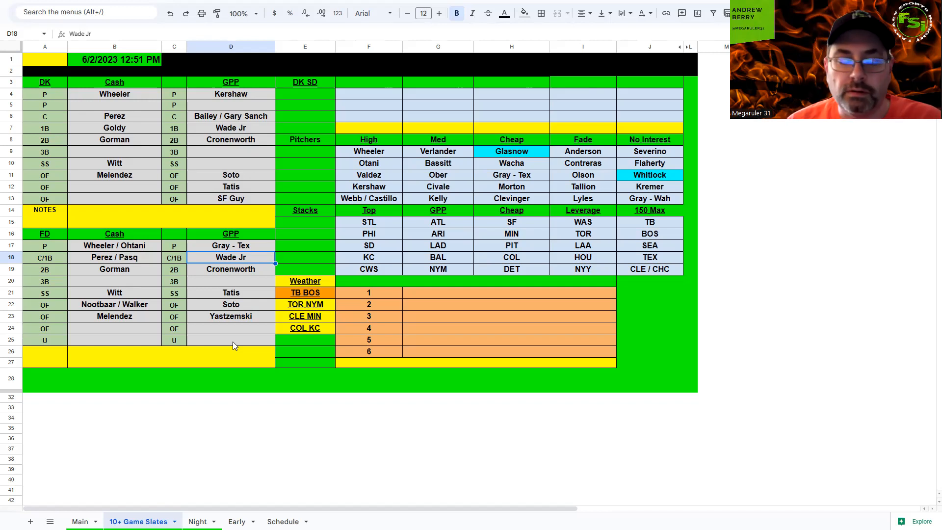
{"action": "mouse_move", "coordinate": [216, 352]}
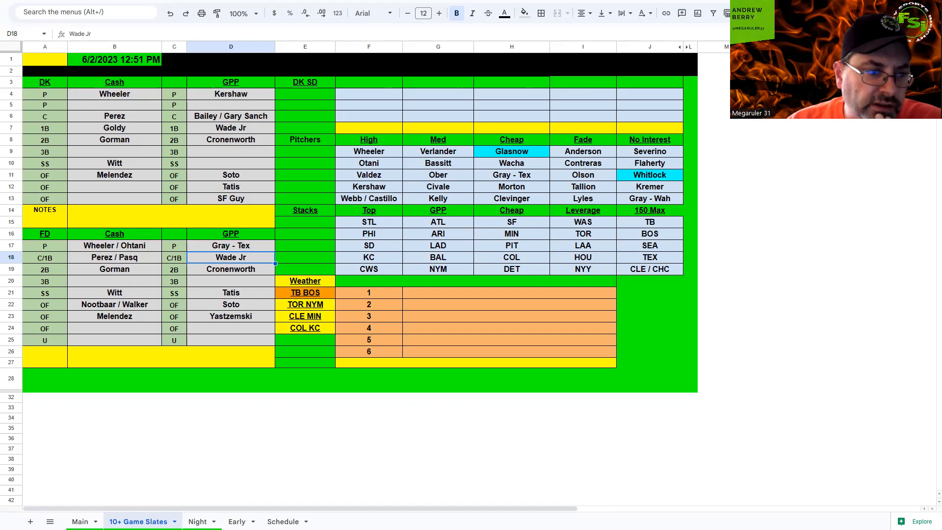
{"action": "mouse_move", "coordinate": [754, 382]}
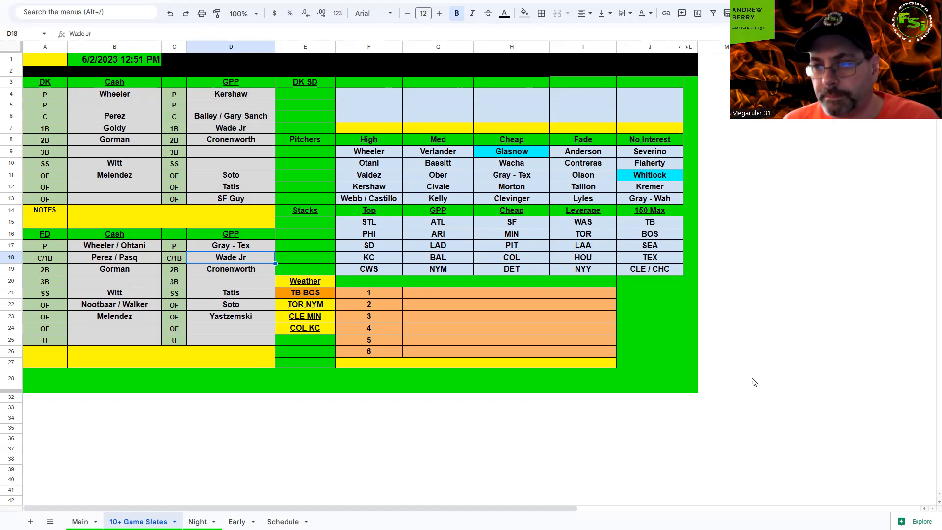
{"action": "mouse_move", "coordinate": [593, 11]}
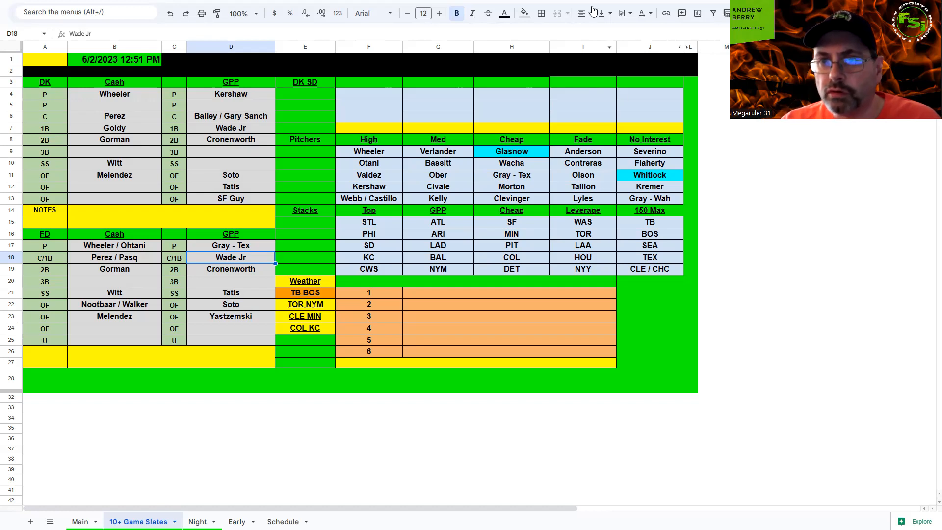